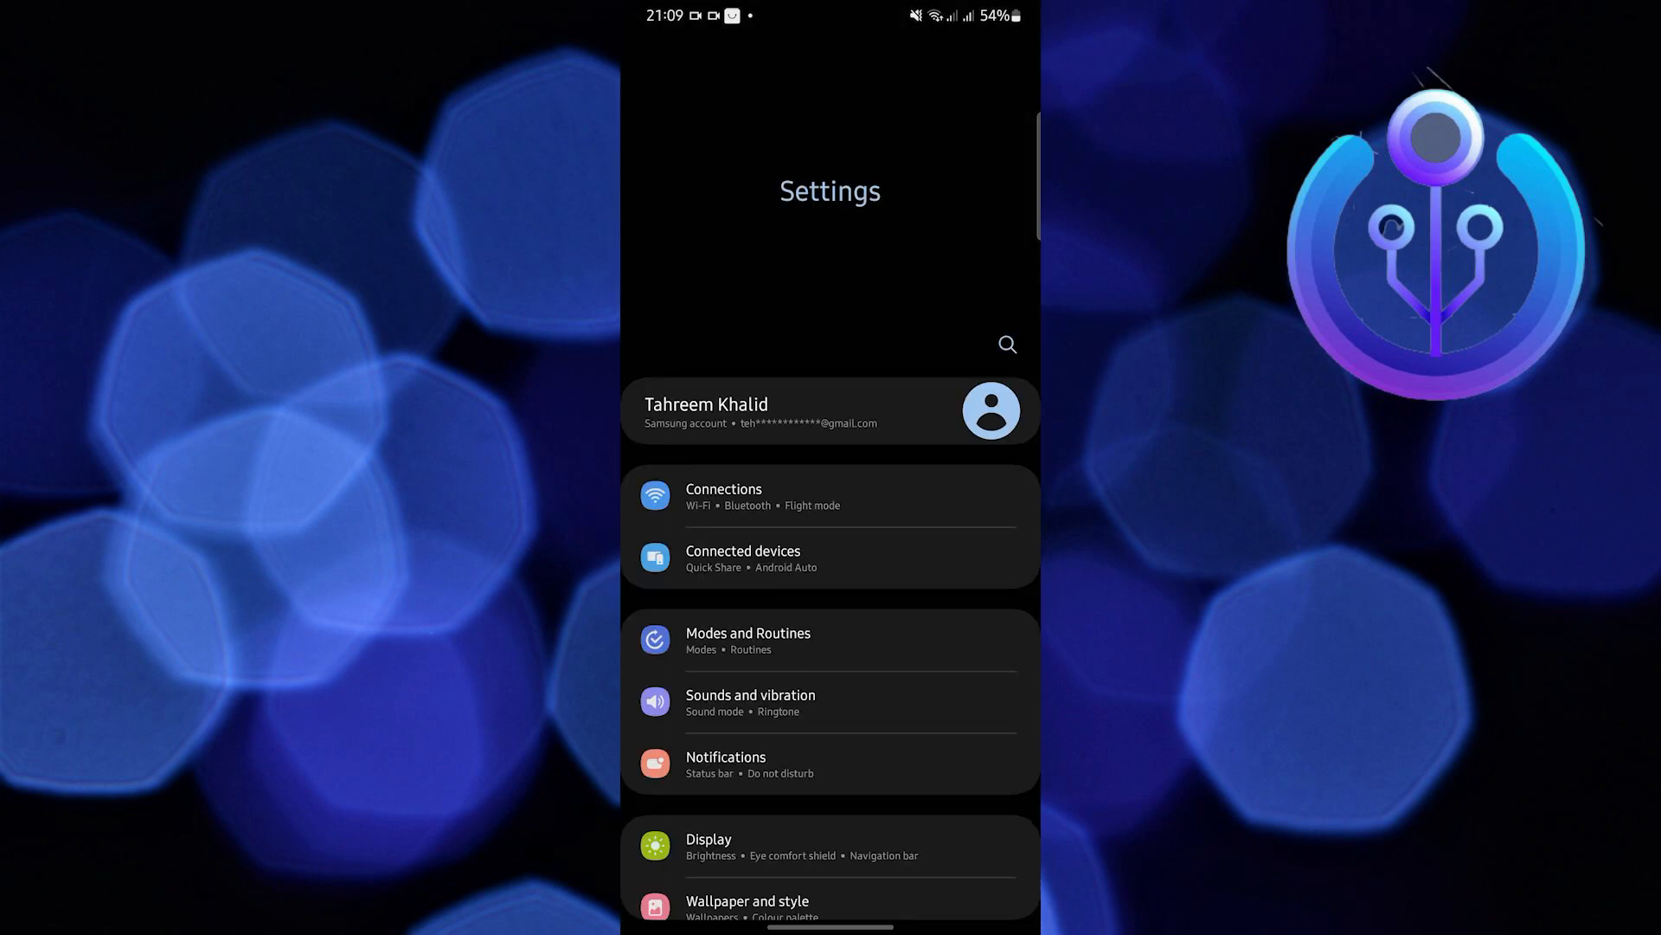
Go to Apps and filter the installed-apps list for "whats" to isolate WhatsApp.
scroll(down, 3)
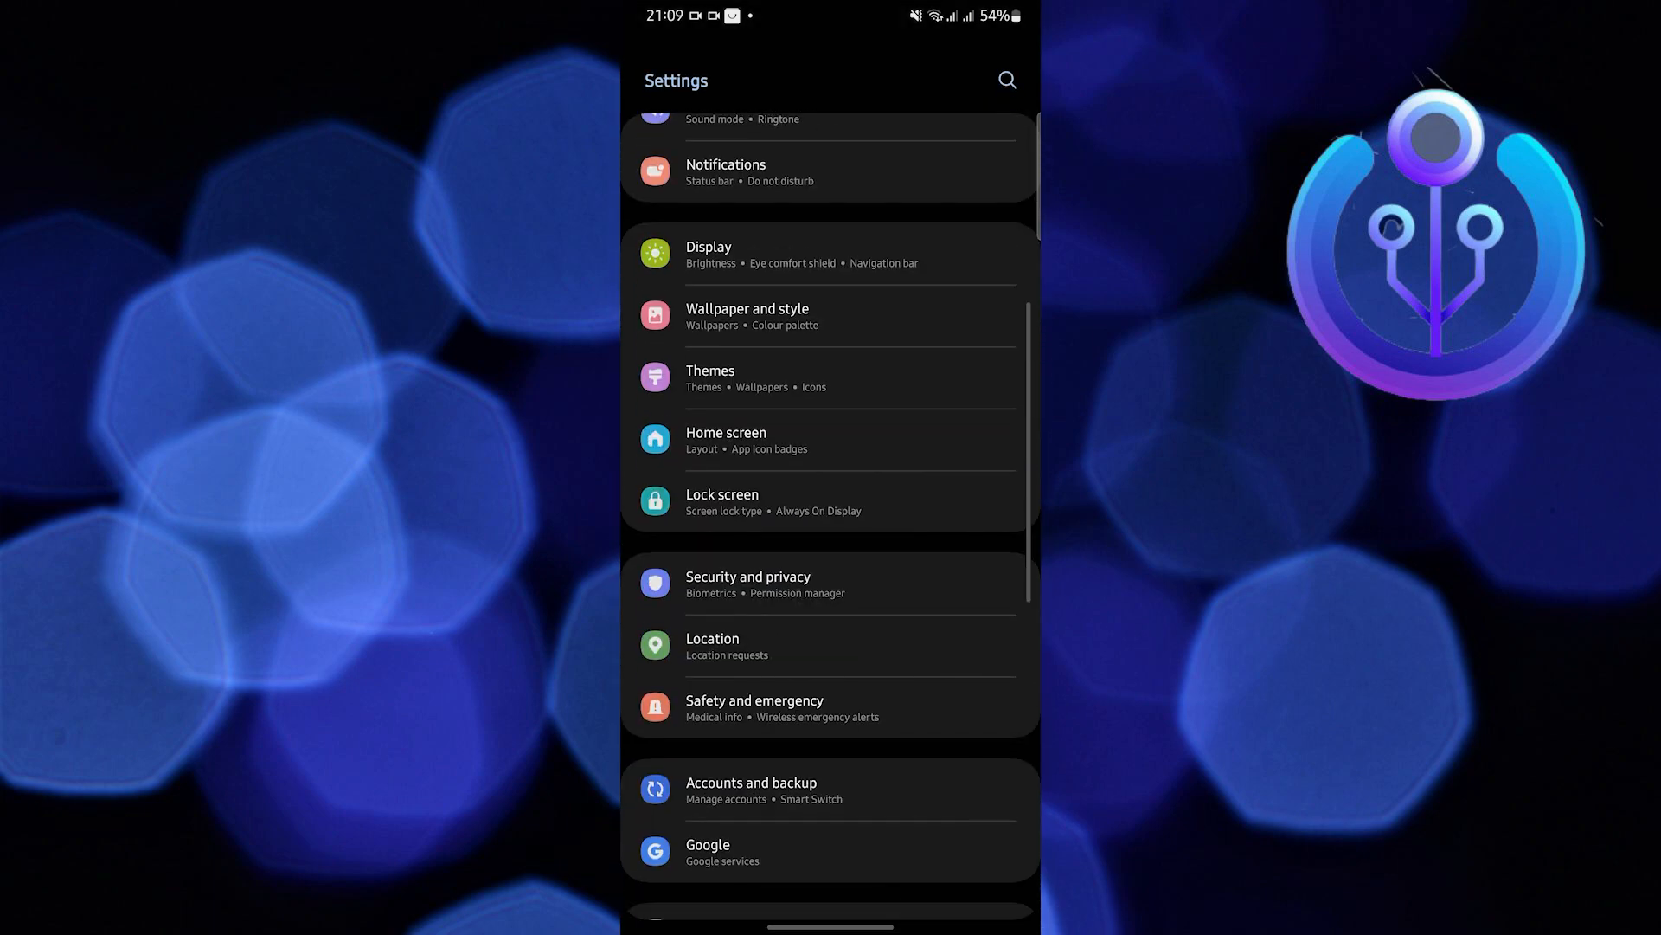
scroll(down, 3)
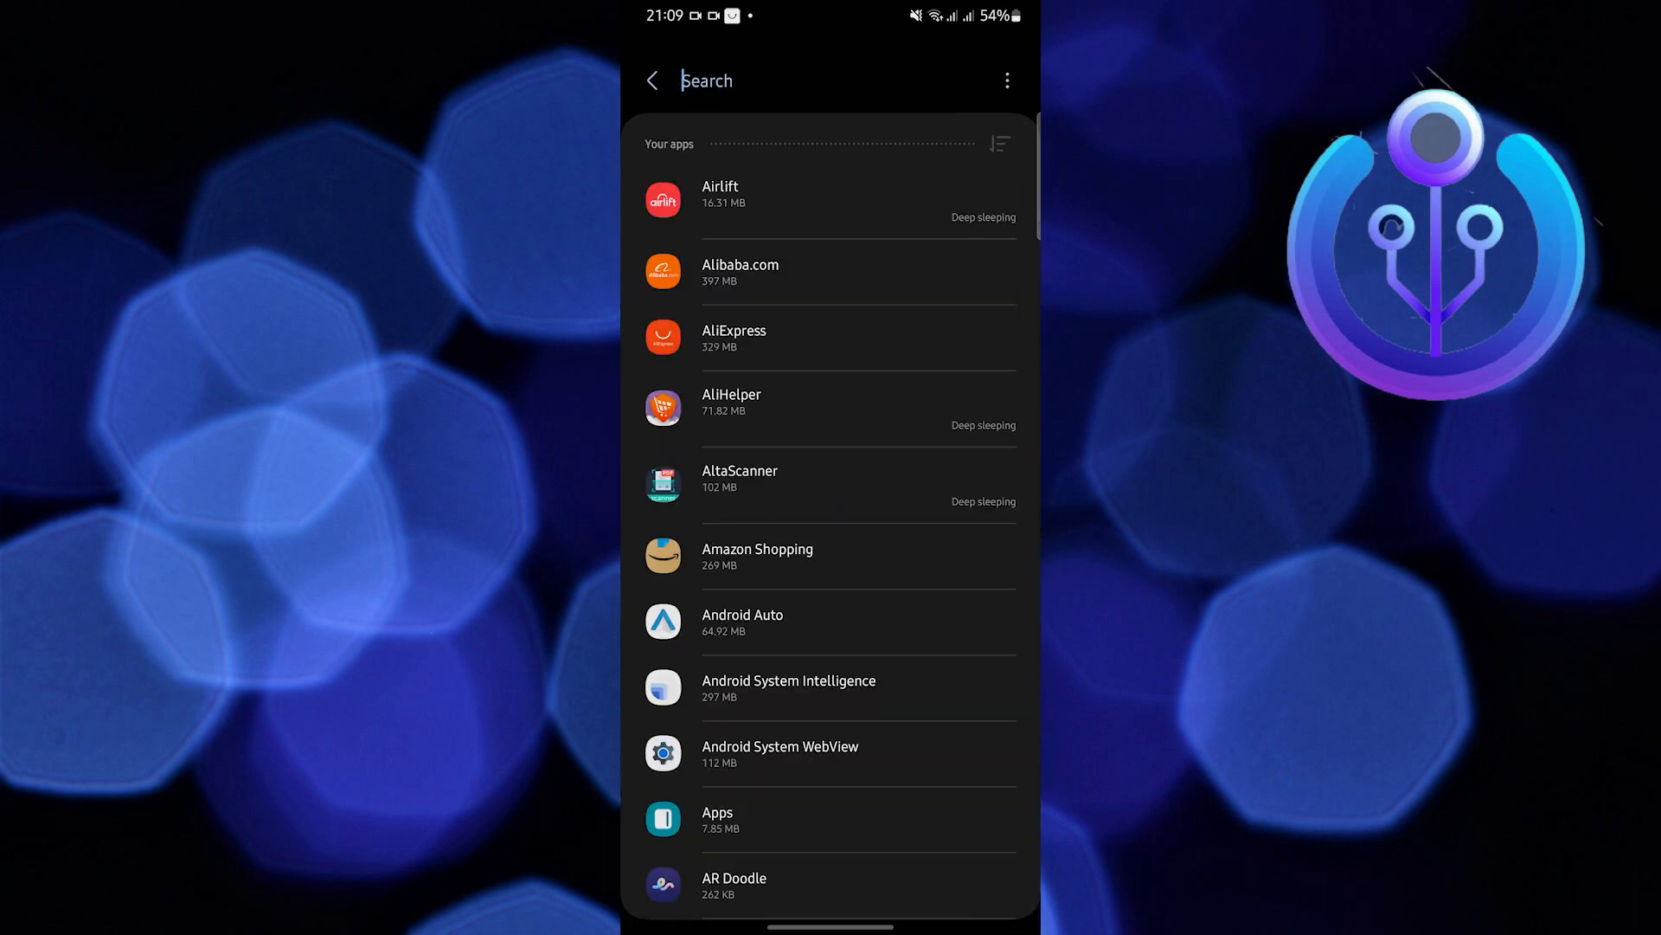
click(742, 79)
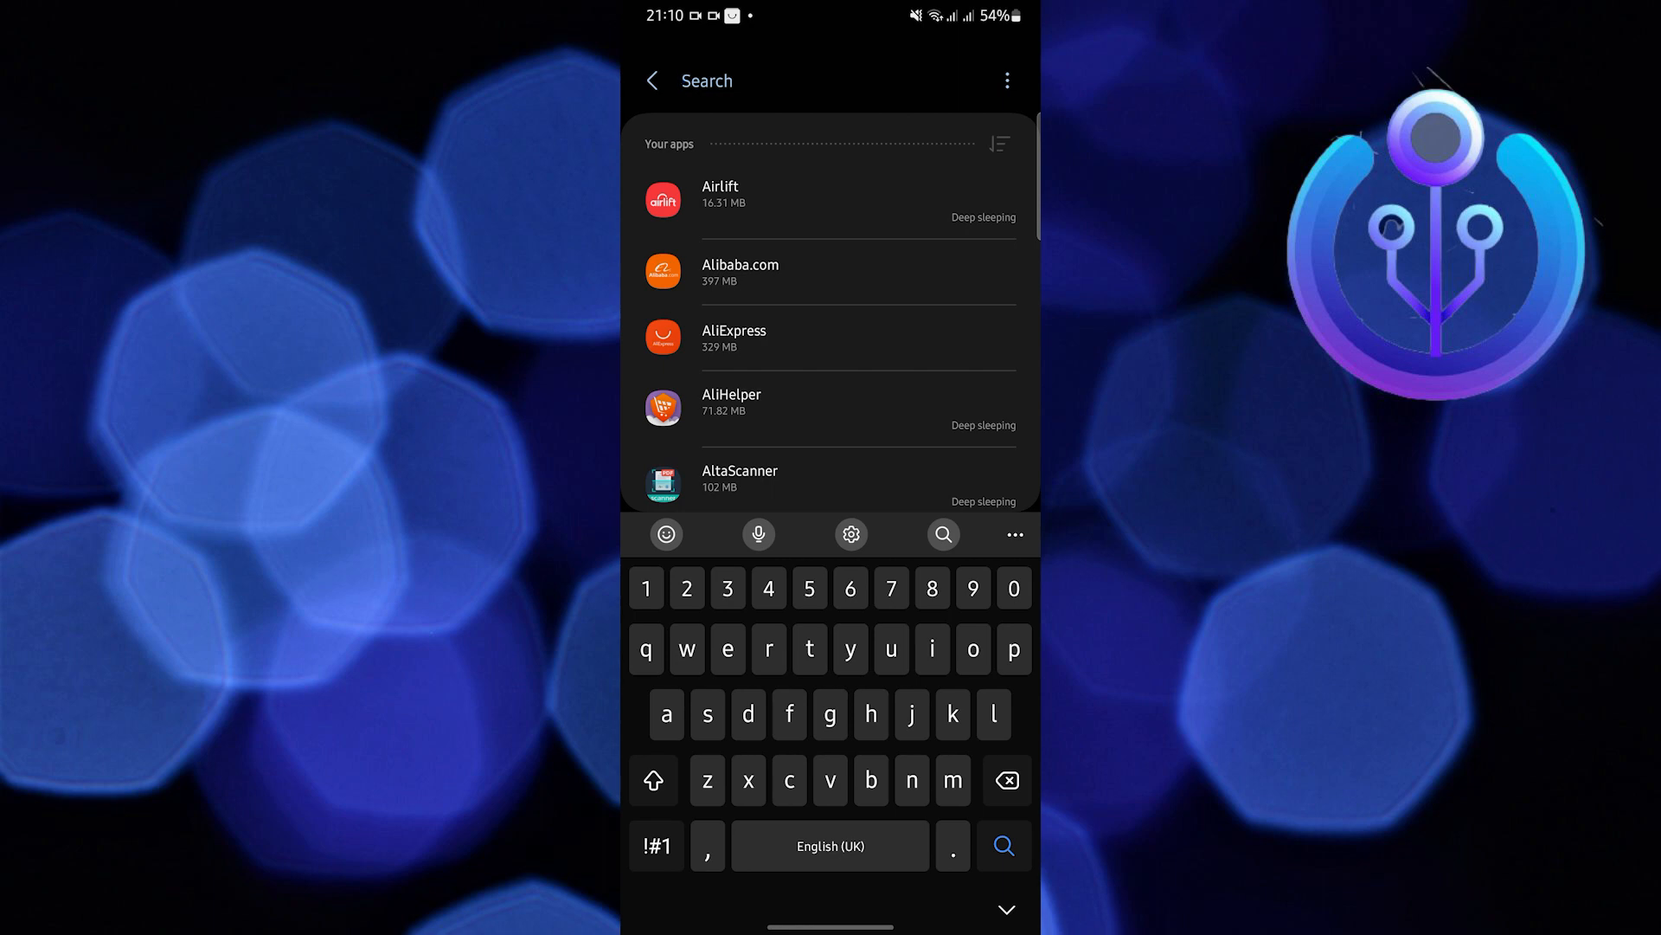
text(whats)
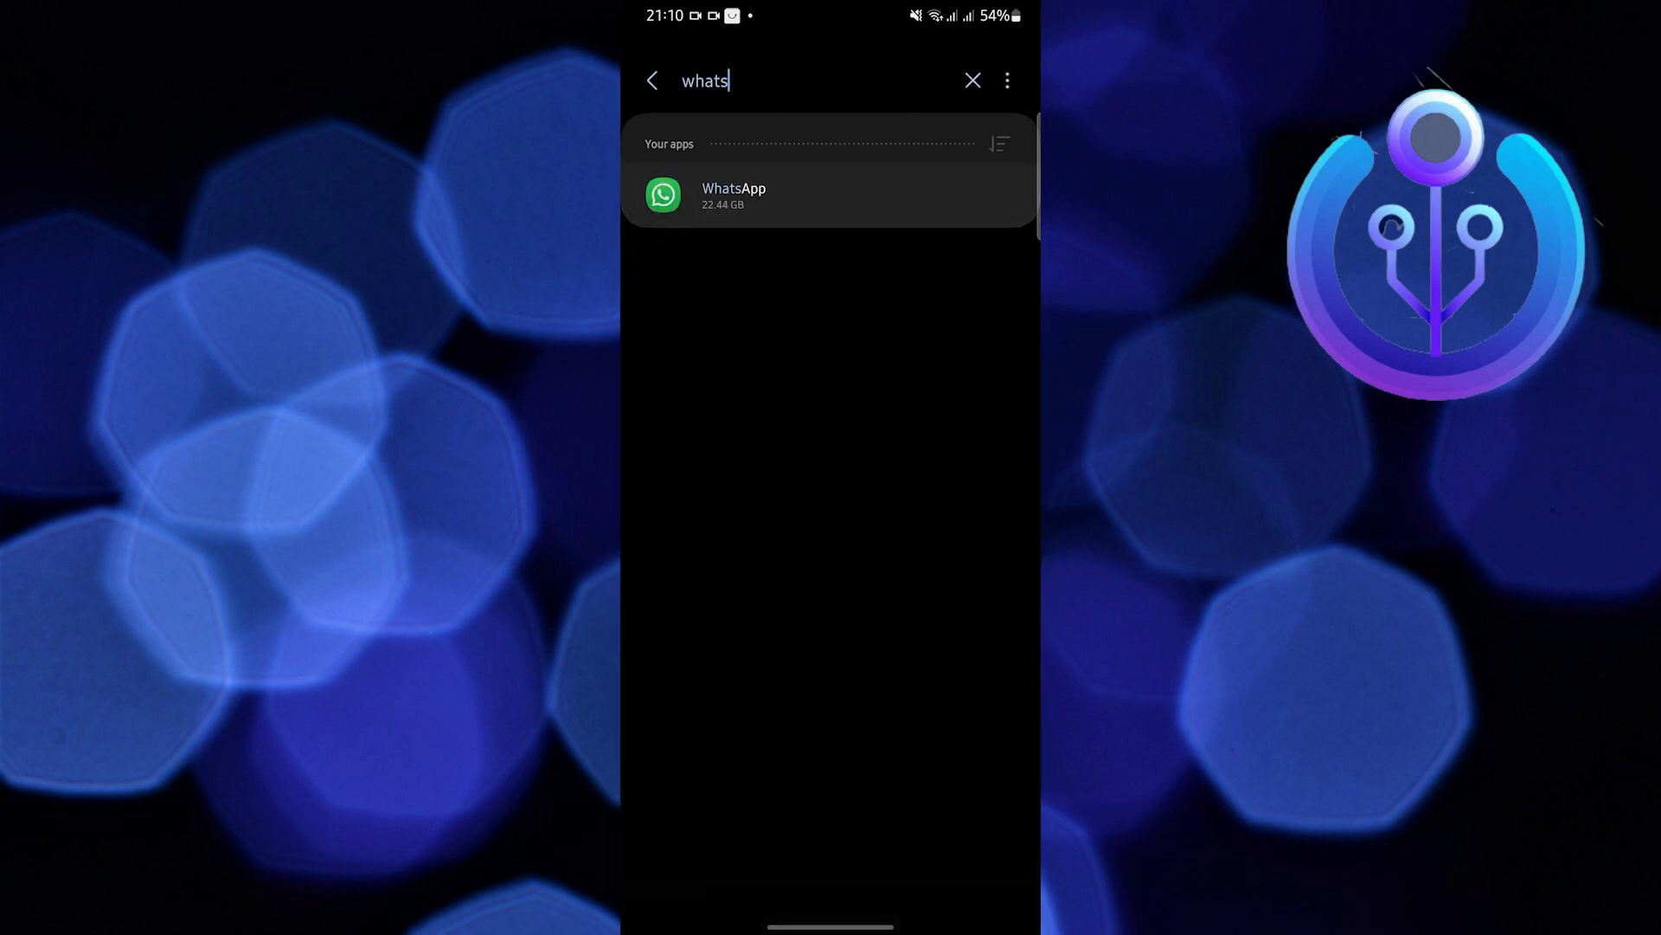
From the results, force-stop WhatsApp in App info and head into its Storage details.
click(732, 195)
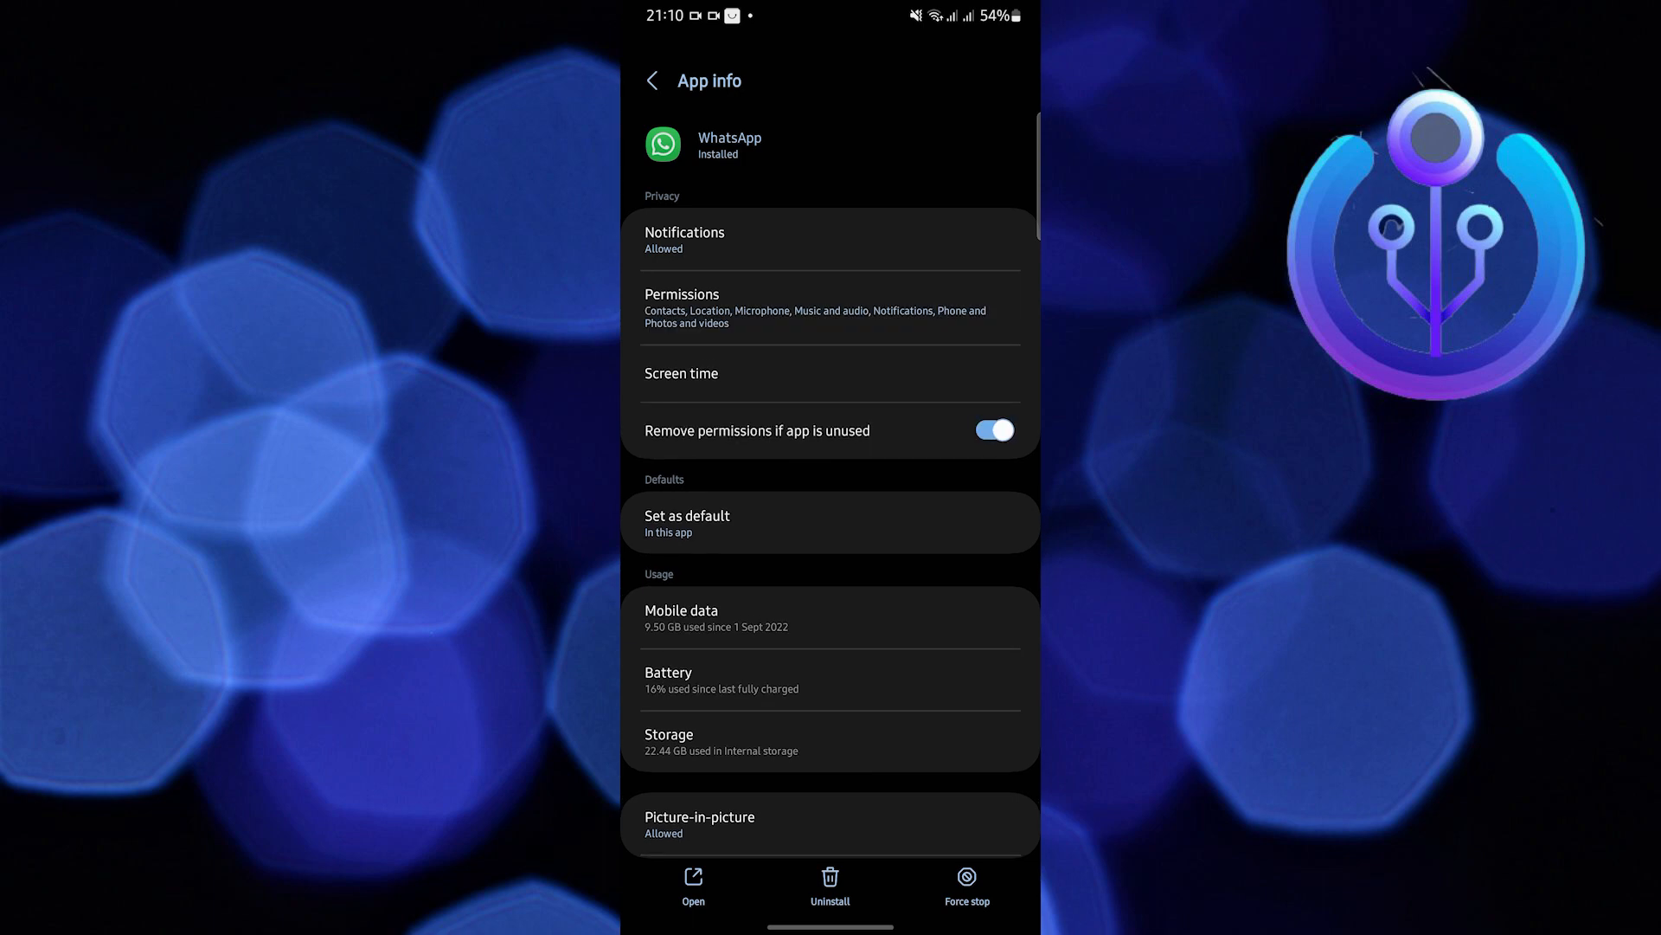
click(966, 886)
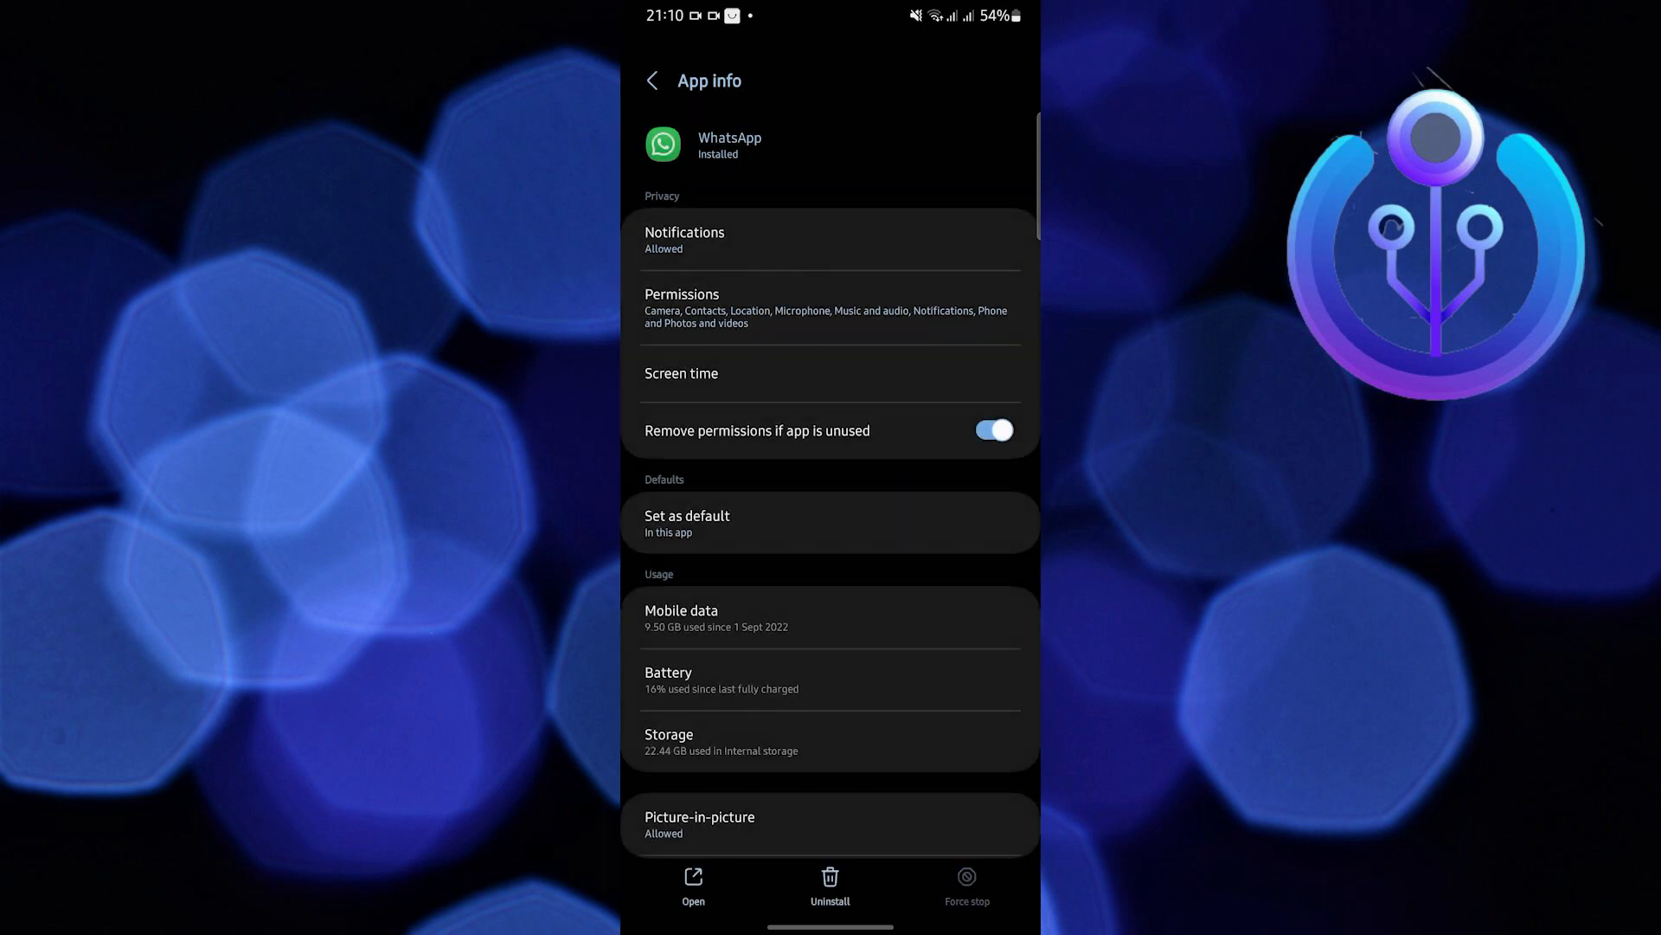
click(829, 741)
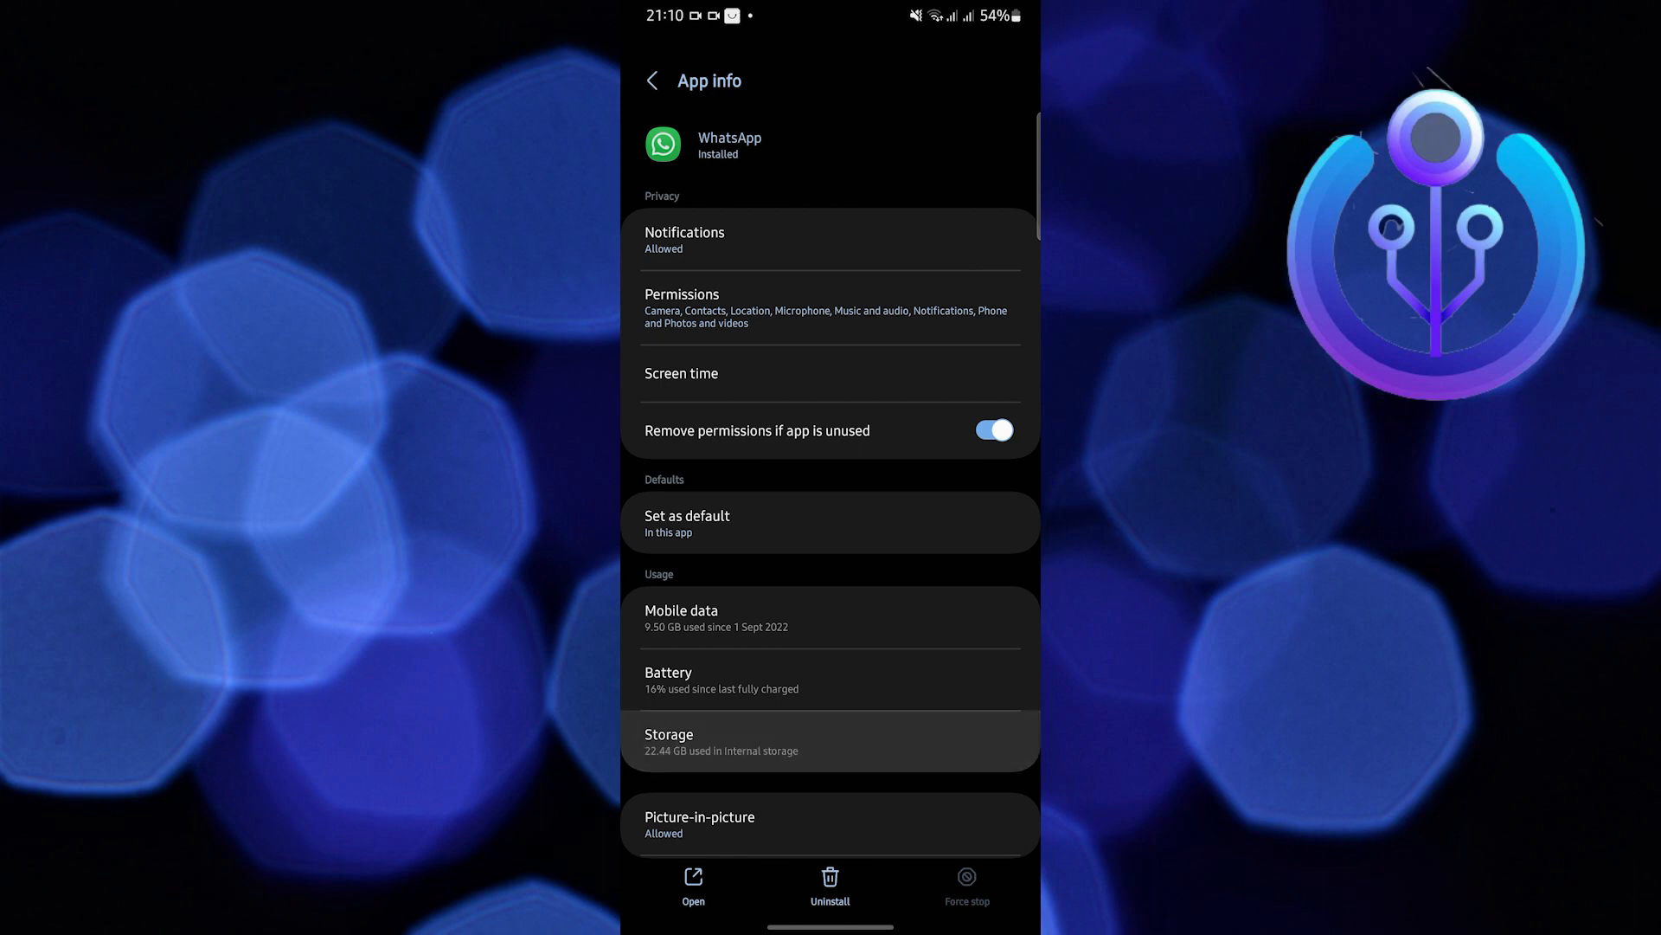
Clear WhatsApp's cached files so cache reads 0 B, then back out of Storage.
click(828, 741)
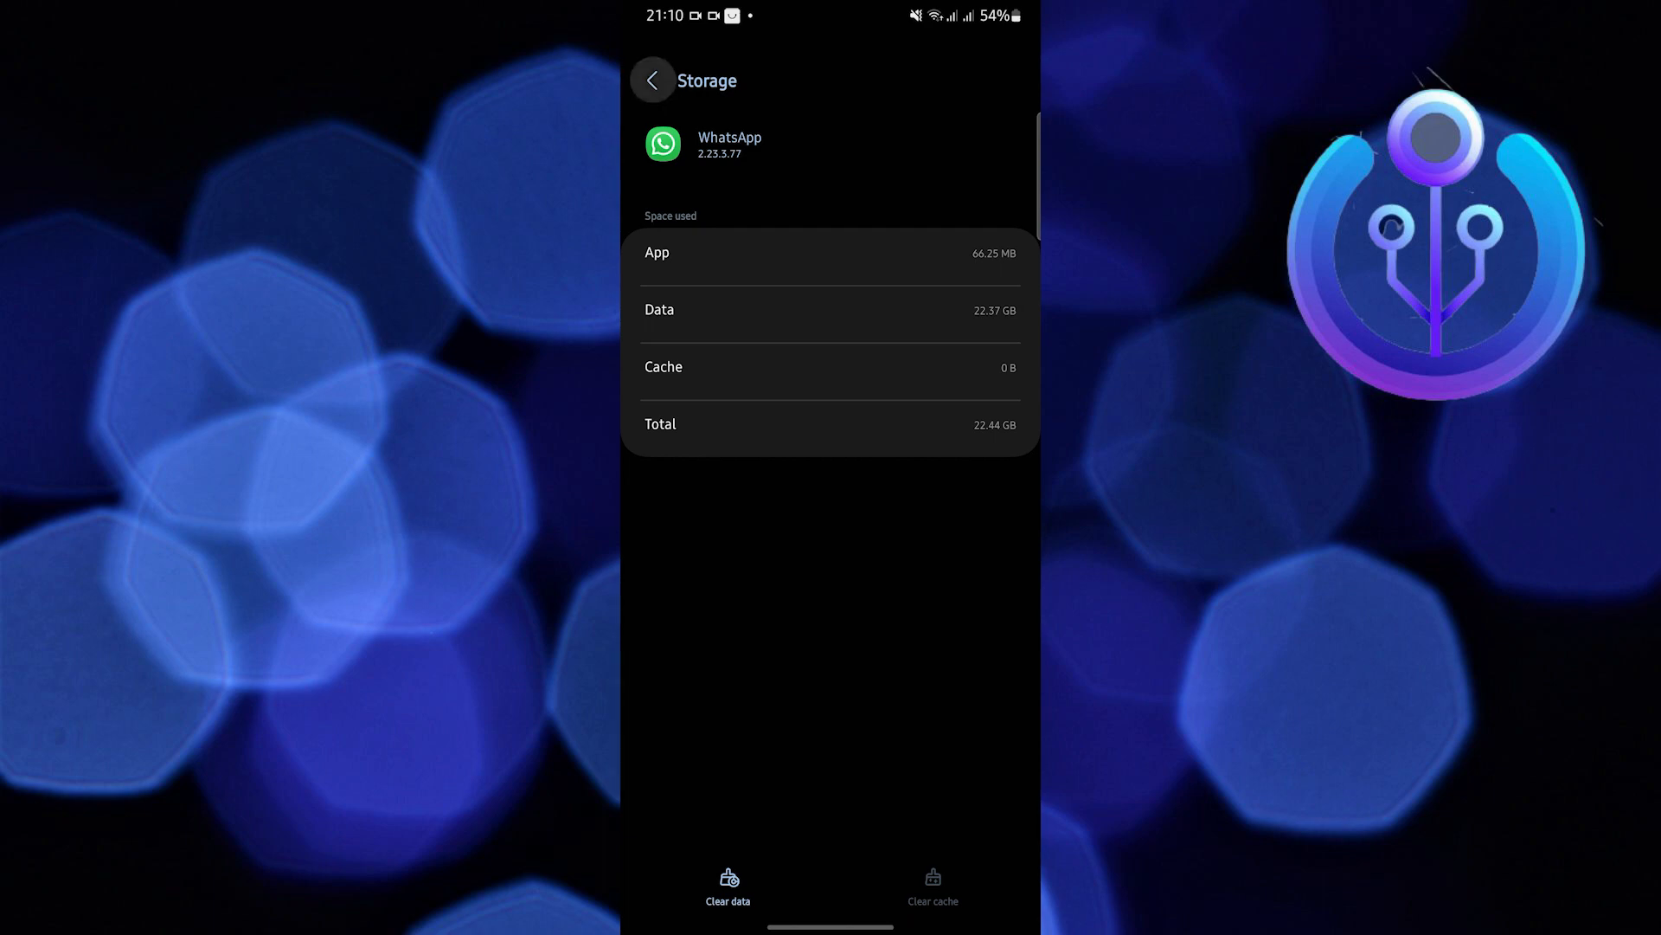
click(653, 79)
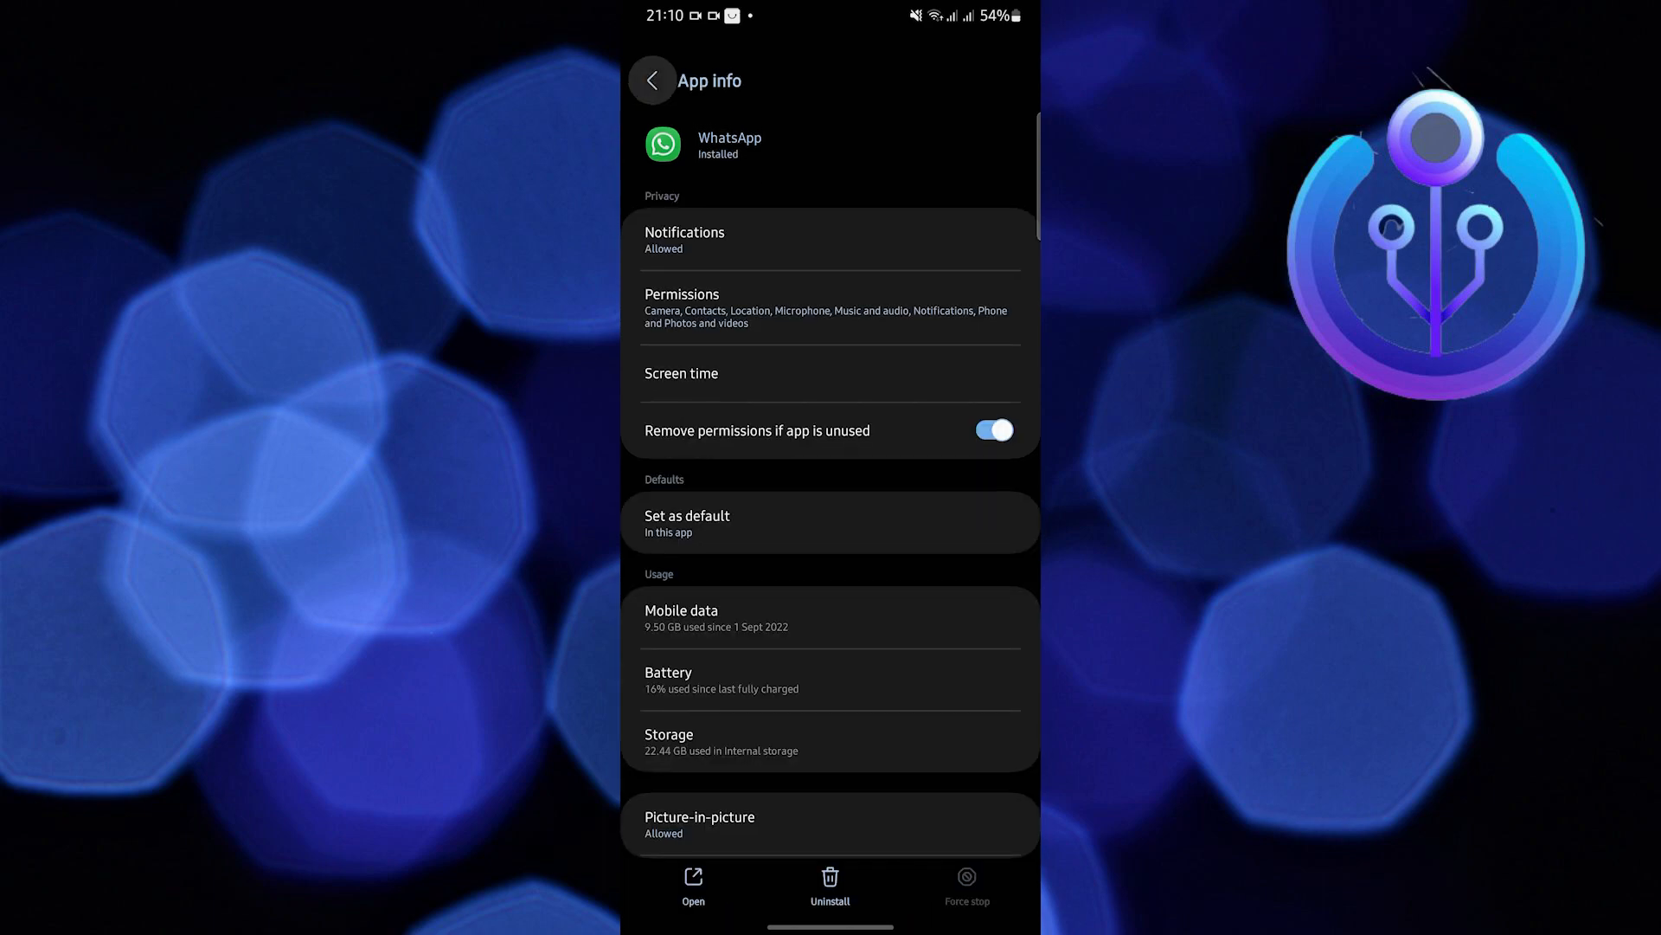
click(653, 82)
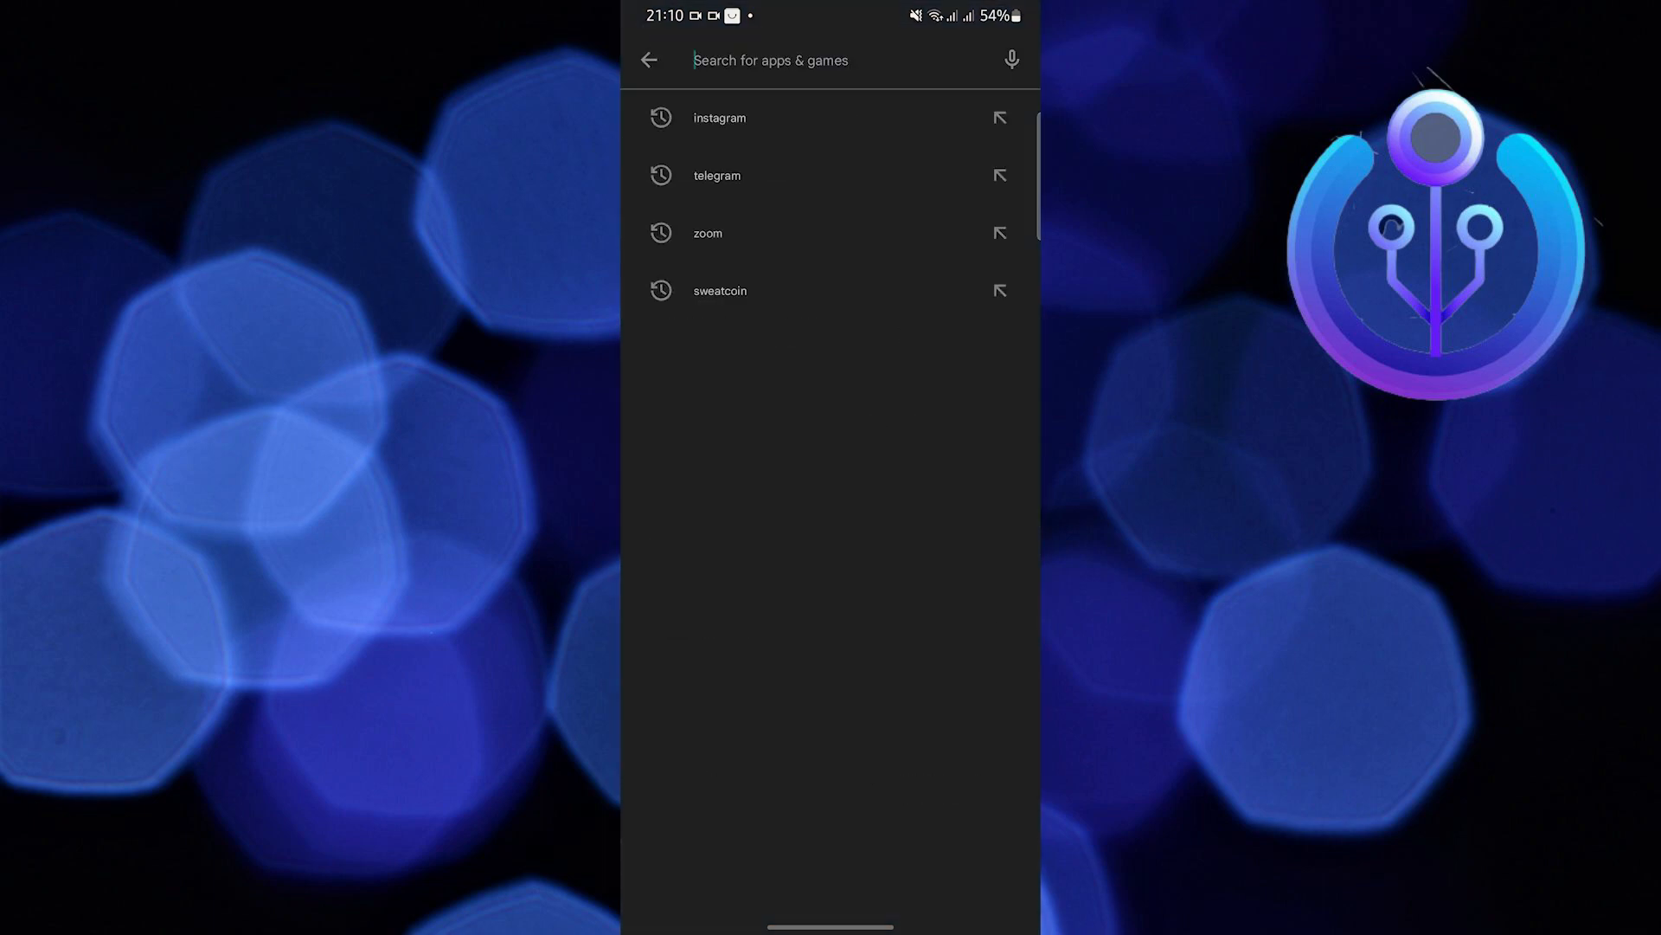
Search Play Store for "whats", view the WhatsApp Messenger listing, then return Home.
text(whats)
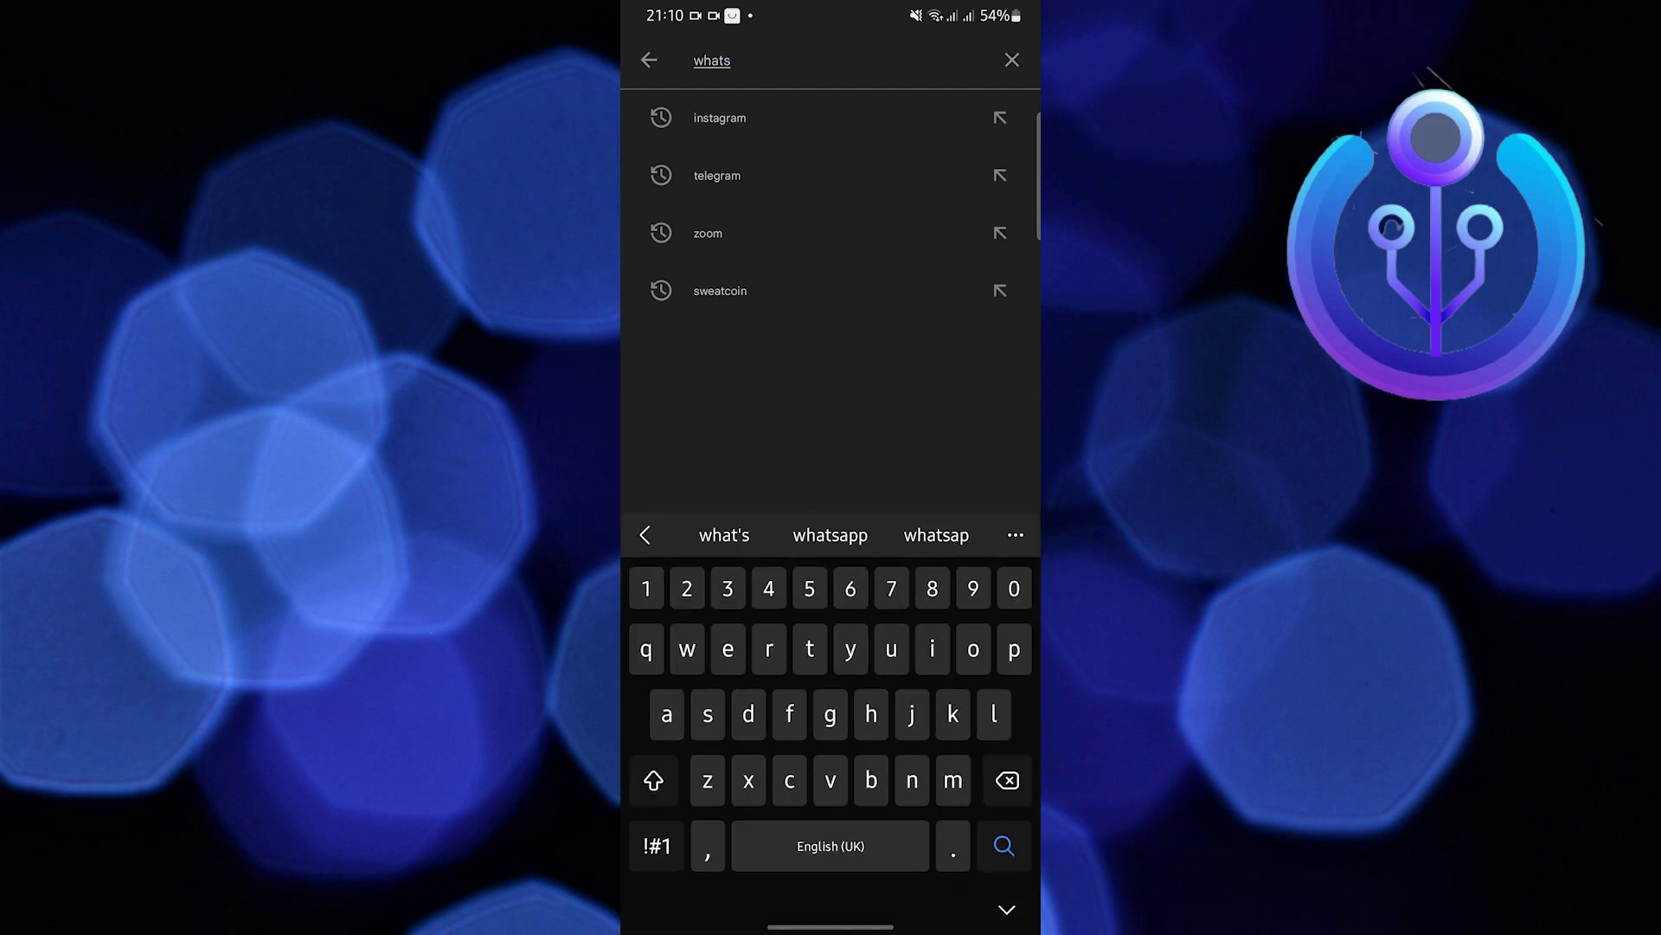
click(829, 535)
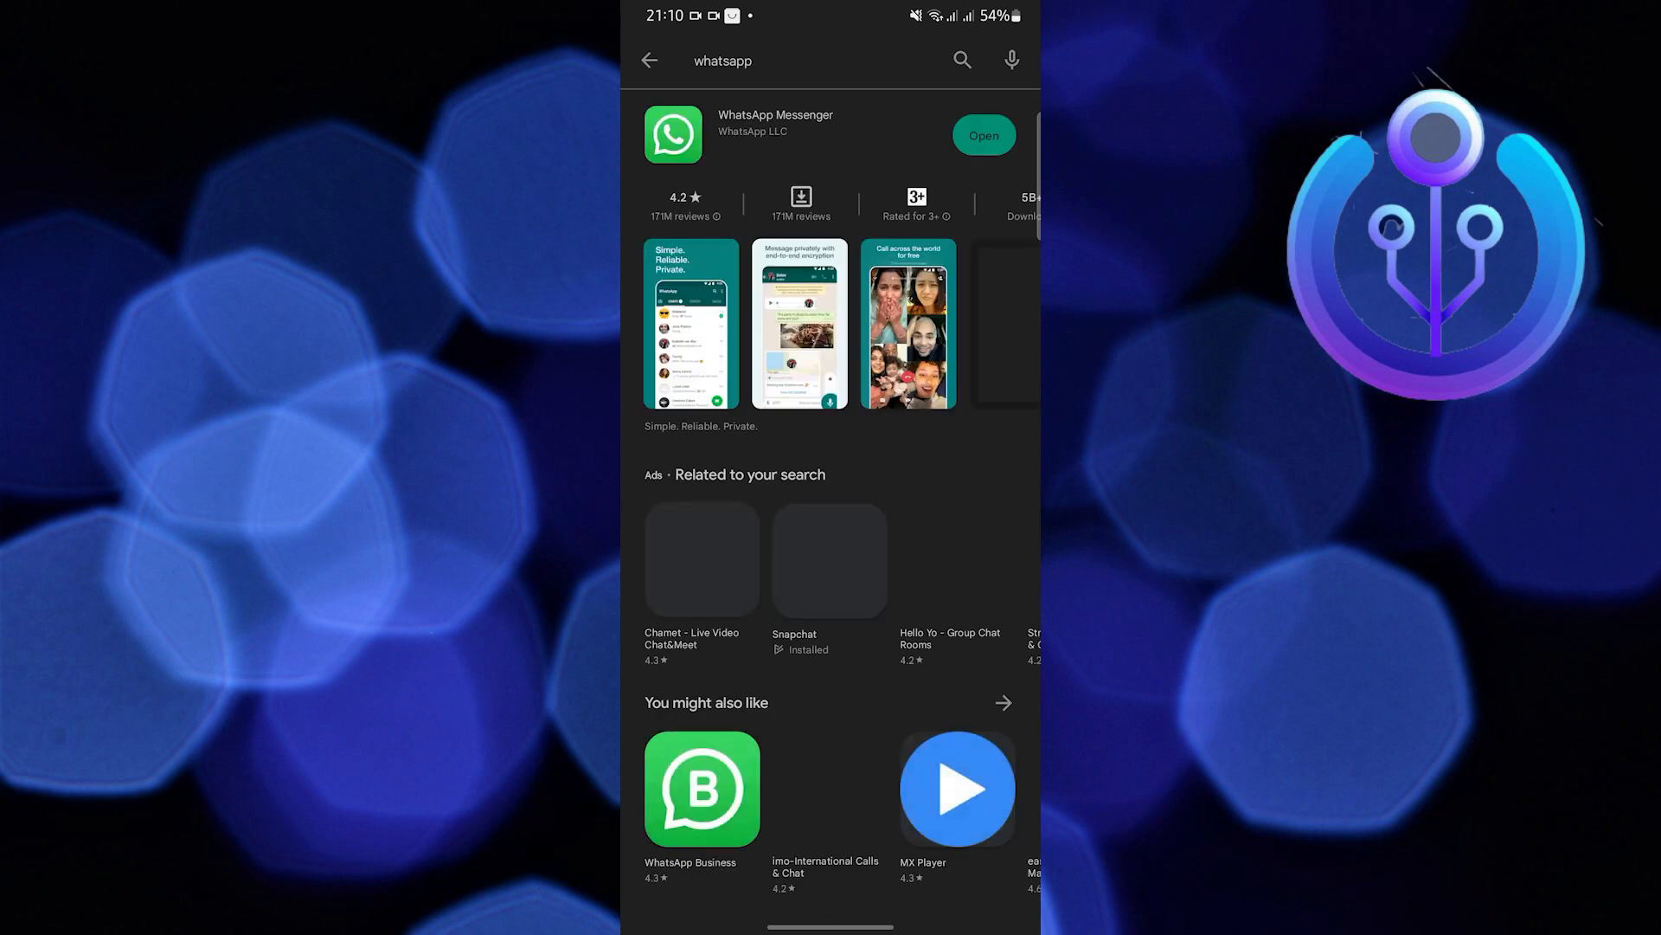
key(home)
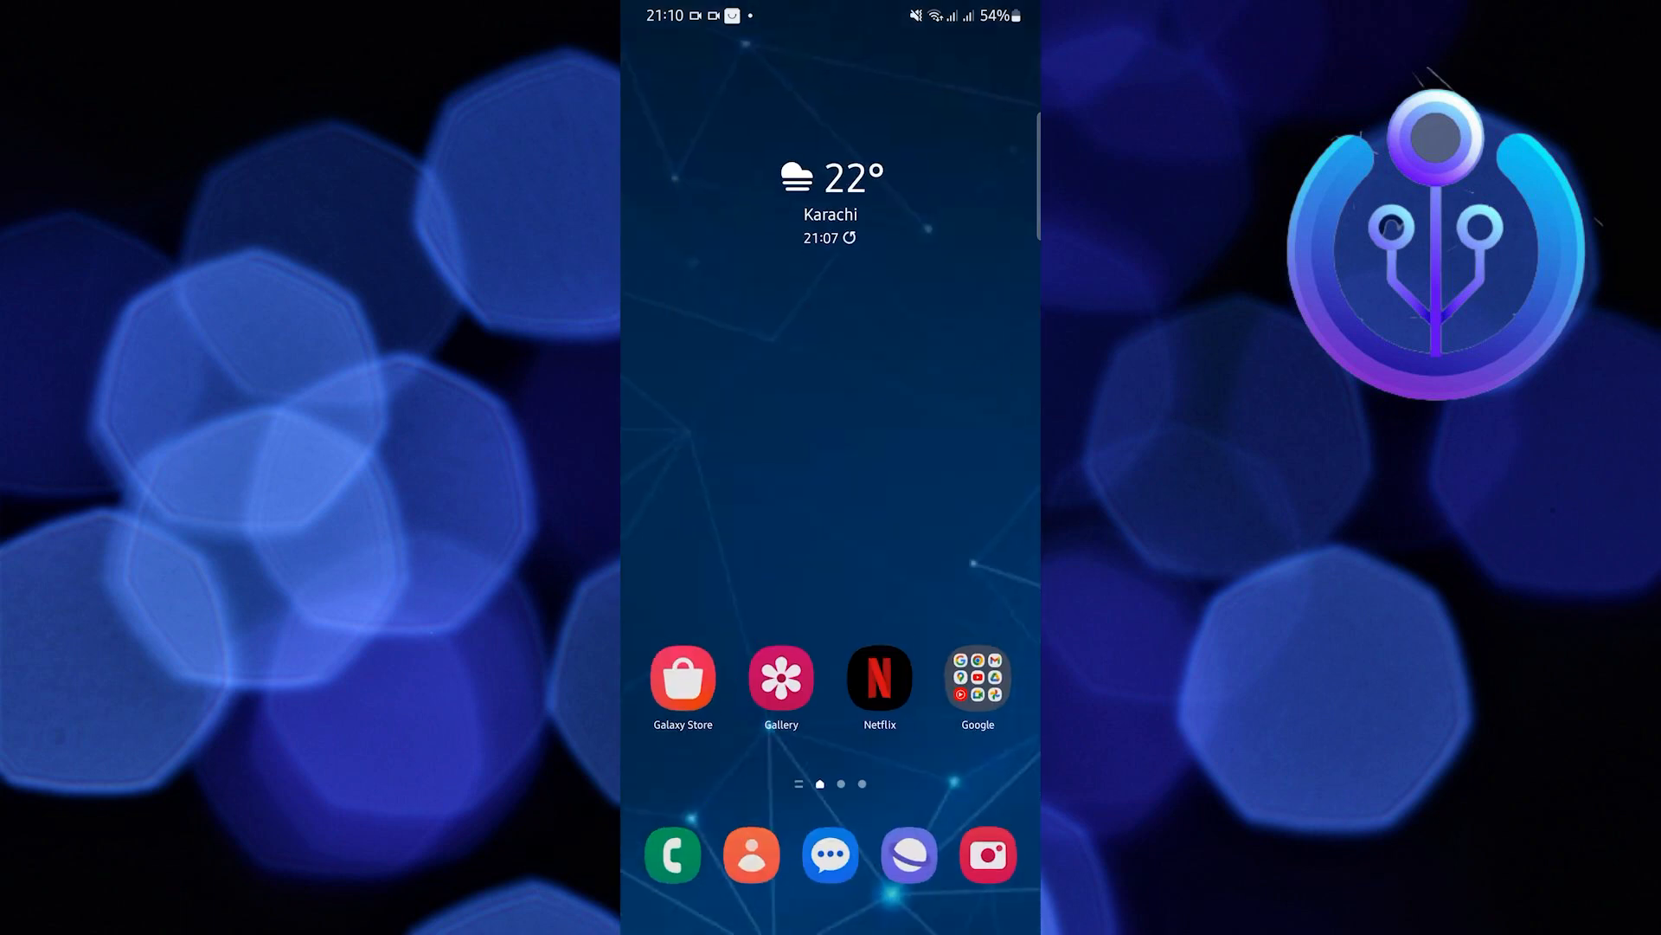